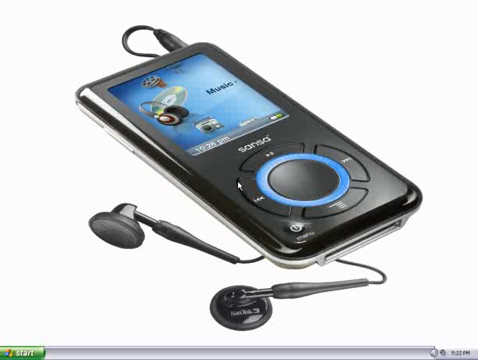
mouse_move(120, 256)
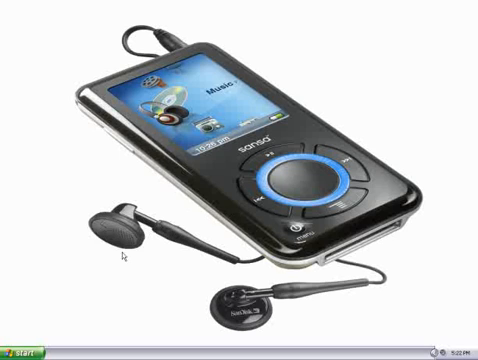
Select the New Stories track in the Sansa E250 song list for removal.
click(22, 352)
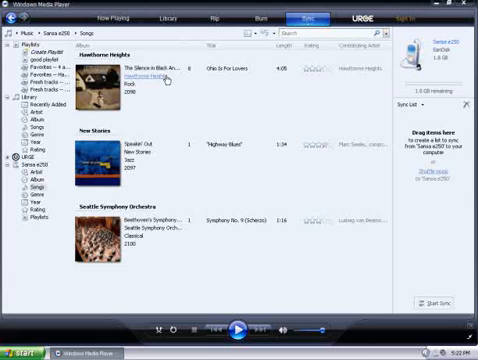
mouse_move(172, 176)
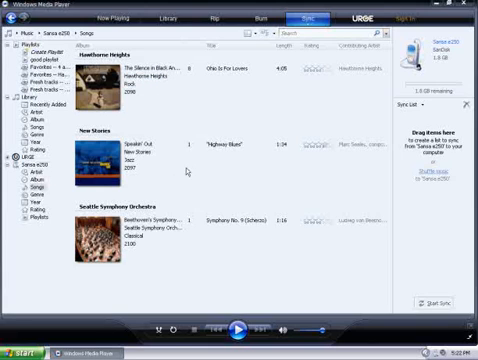
click(210, 144)
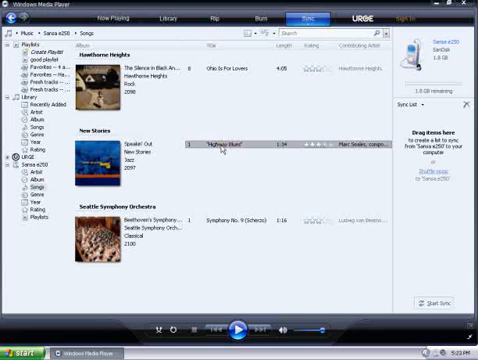